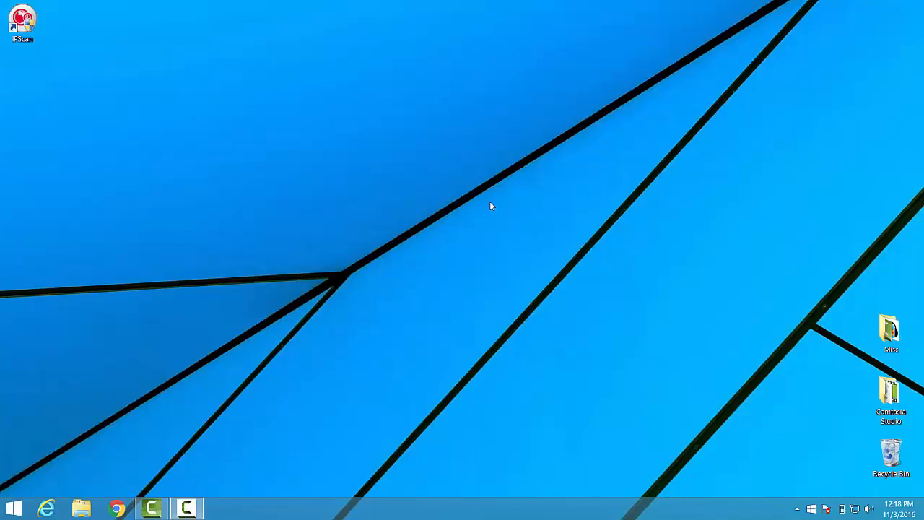
Launch Internet Explorer and load the NVR at 192.168.4.254
click(46, 504)
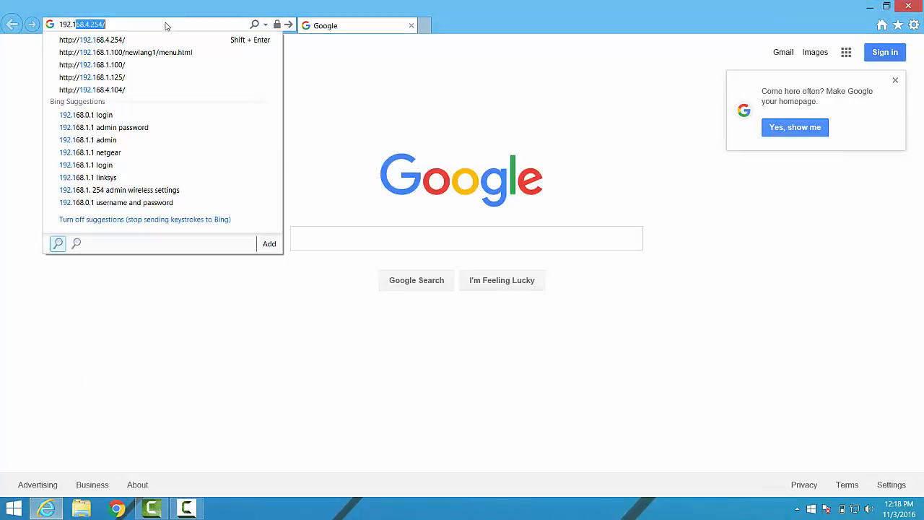
text(192.168.4.25)
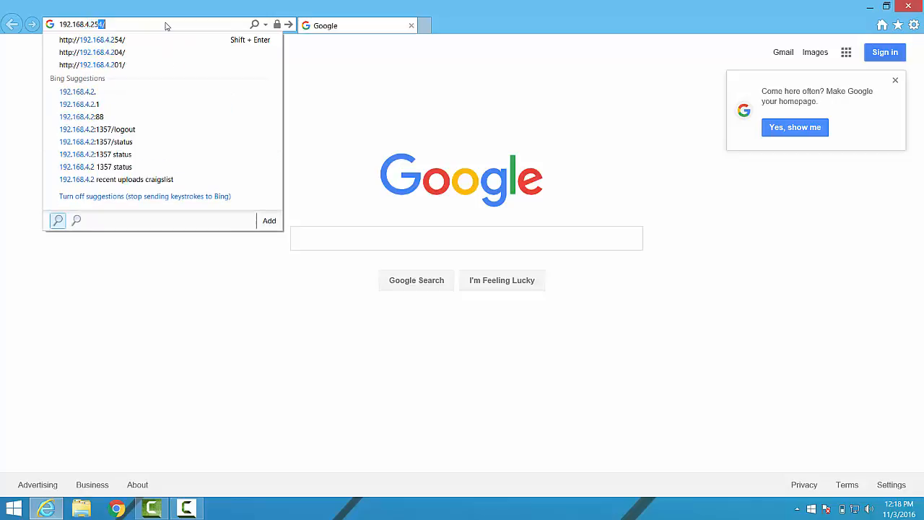
click(98, 38)
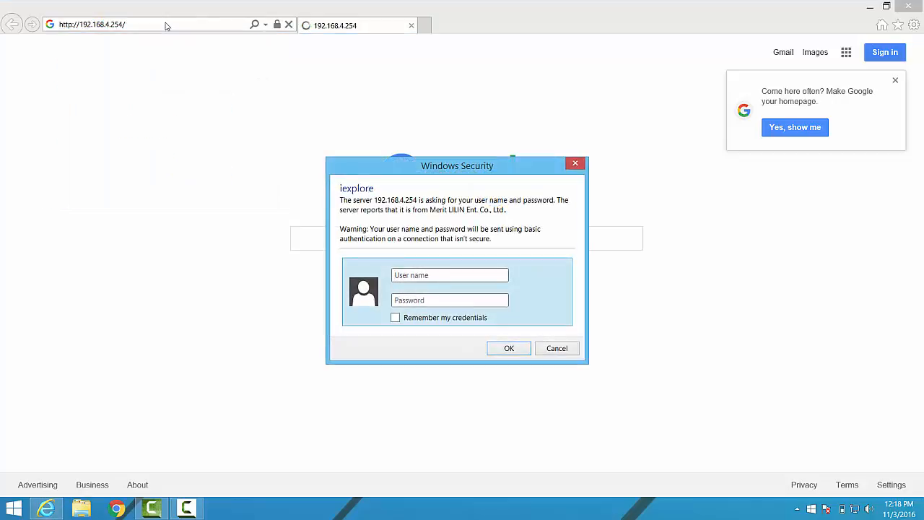
Sign in to the NVR as admin through the Windows Security prompt
text(admin)
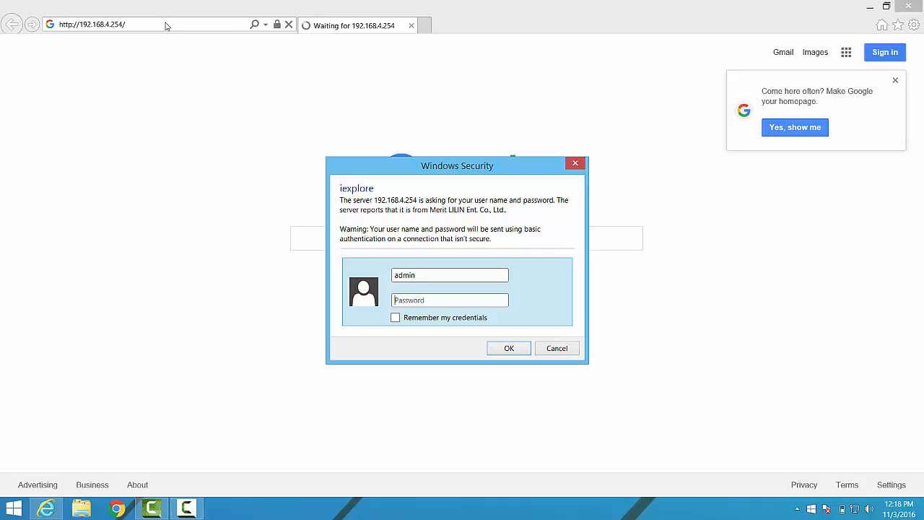
text(•)
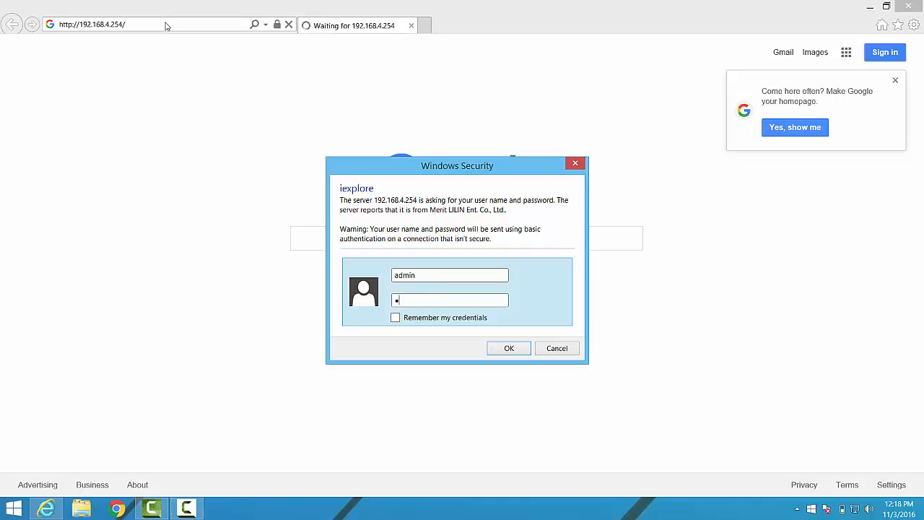
text(password)
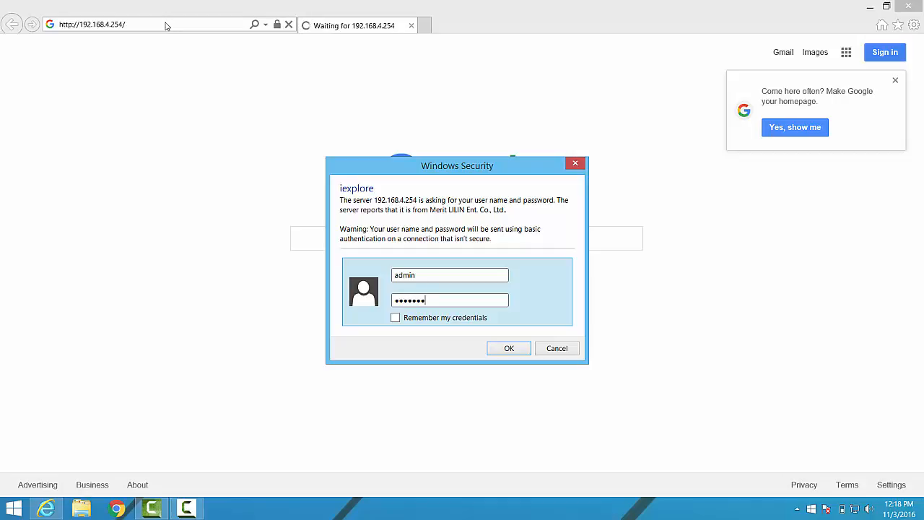
click(509, 348)
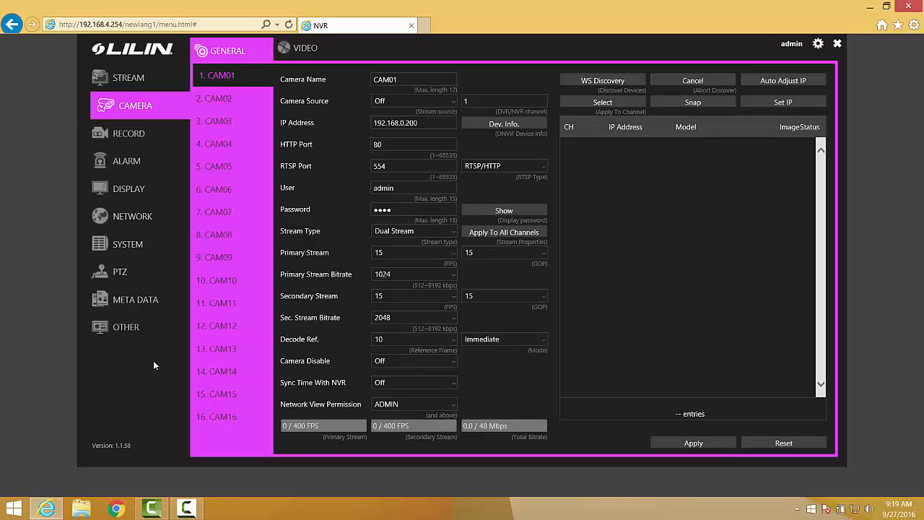
Run WS Discovery to find the network cameras and snap a preview from each
click(602, 79)
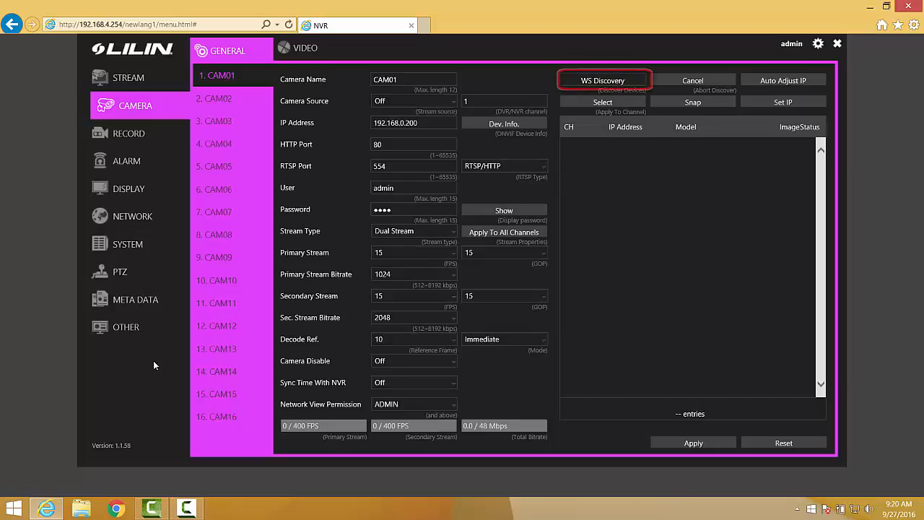
click(602, 79)
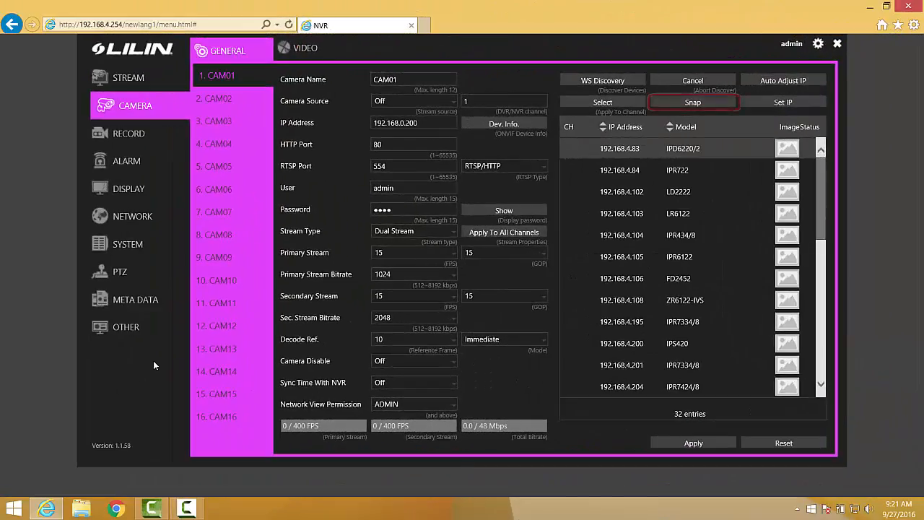
click(693, 101)
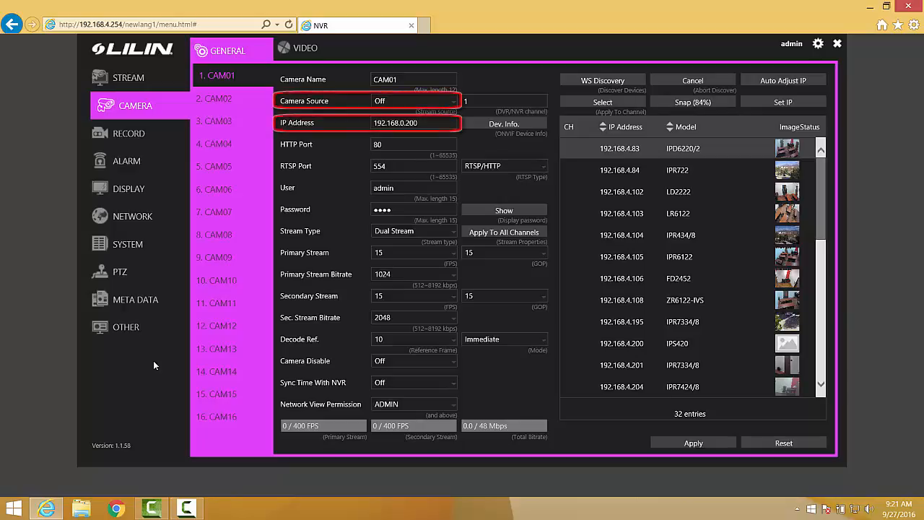
Assign the discovered cameras to channels CAM01 through CAM16 and apply
click(603, 101)
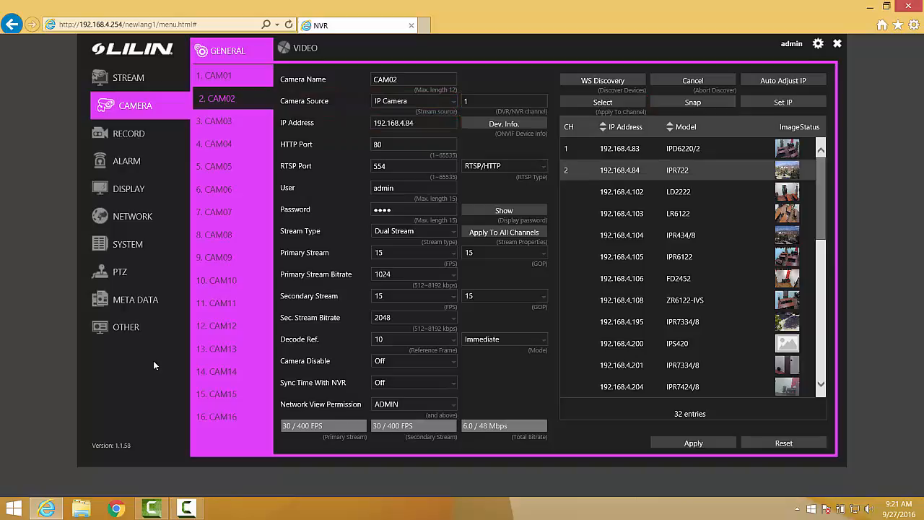
click(218, 121)
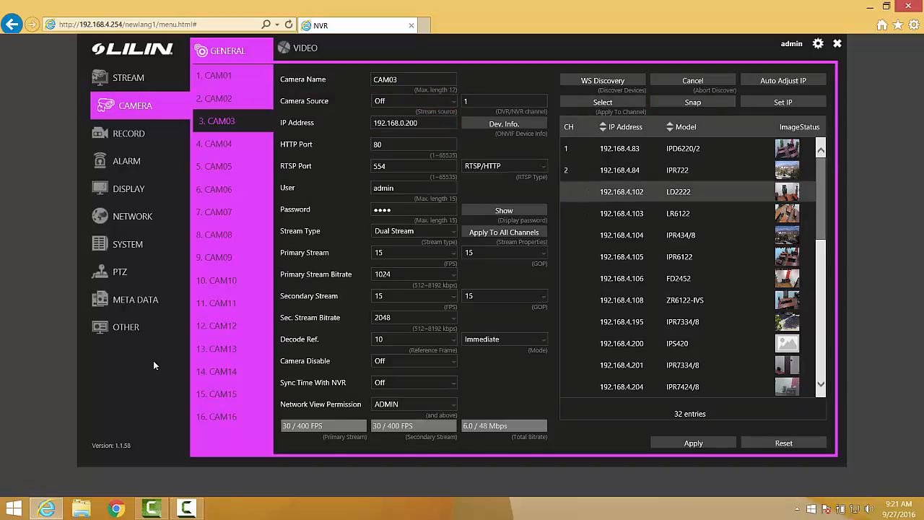
click(219, 145)
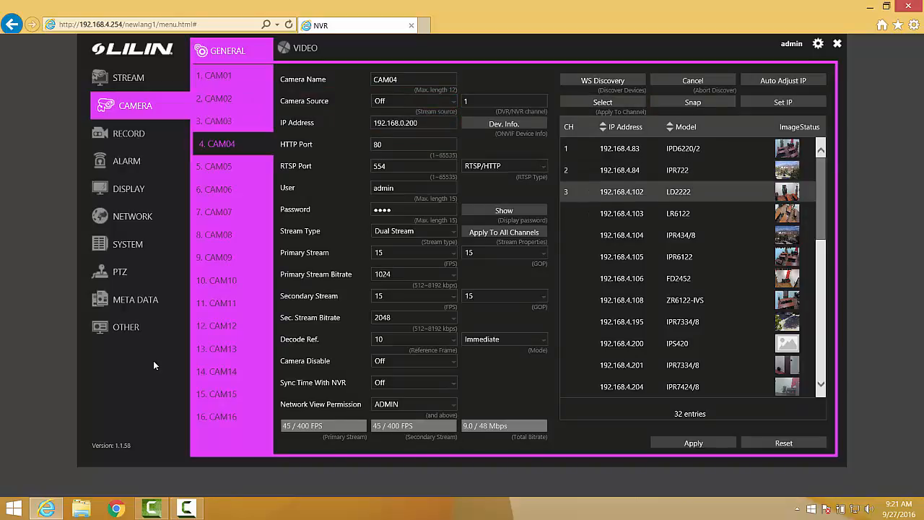
click(225, 416)
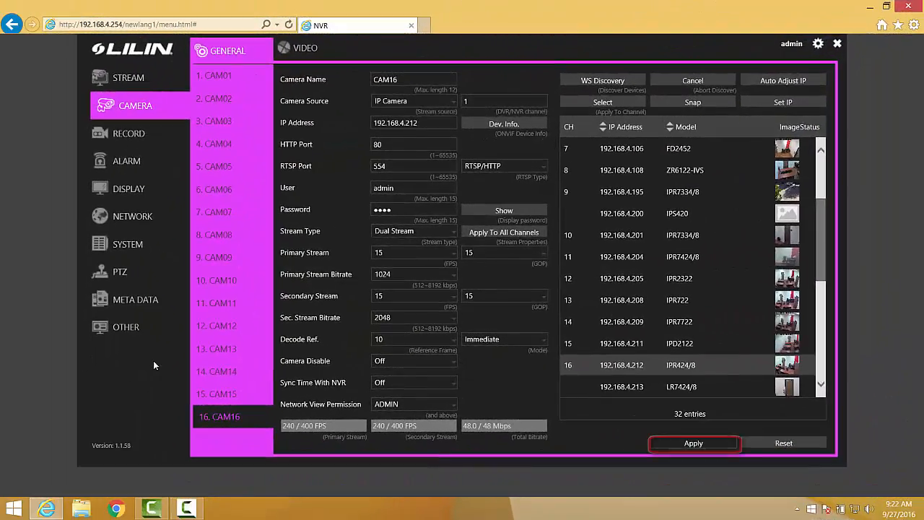
click(693, 442)
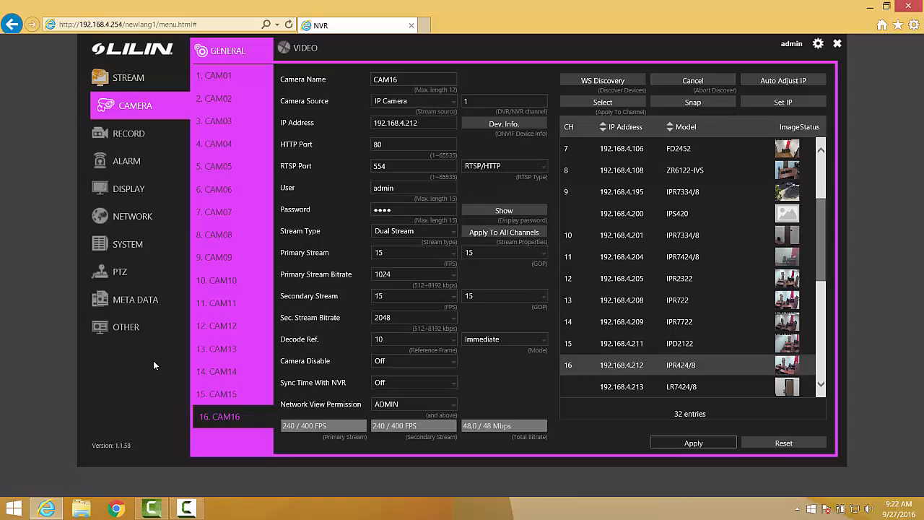
View all sixteen camera feeds live in the 16-camera layout, then head to Record
click(129, 78)
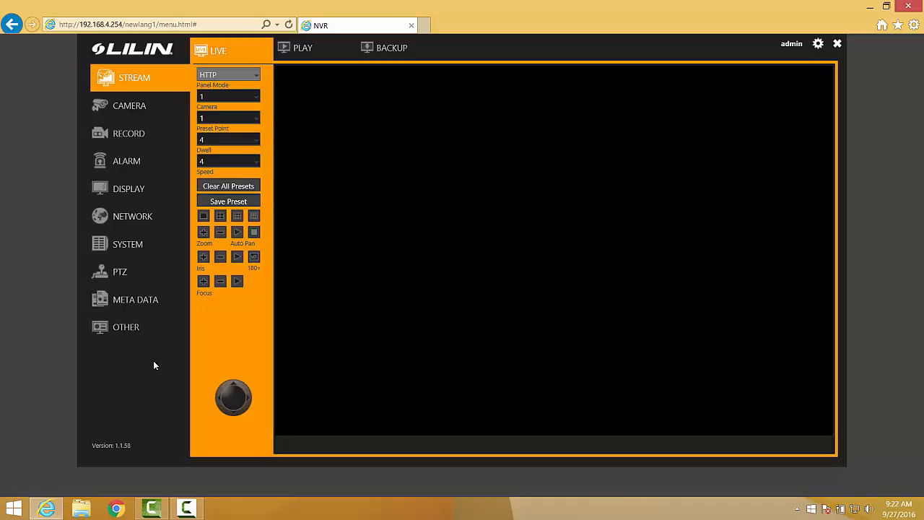
click(237, 215)
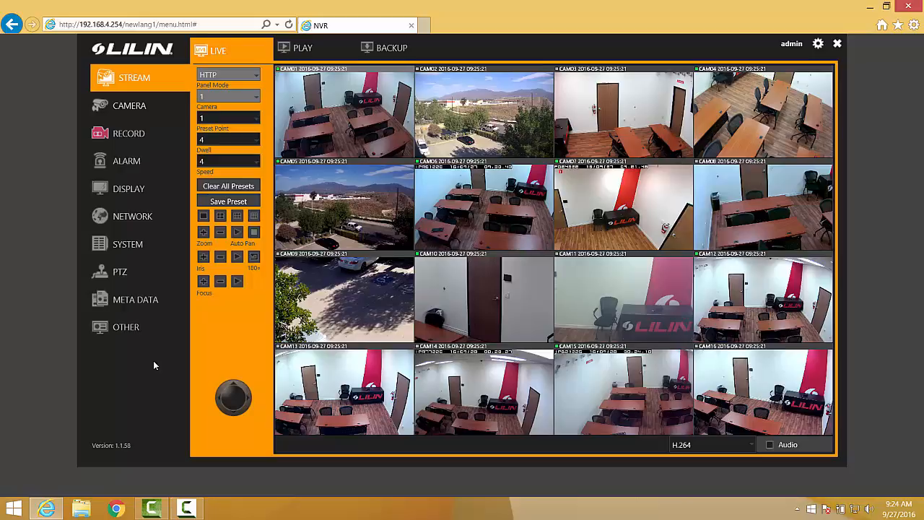
click(129, 133)
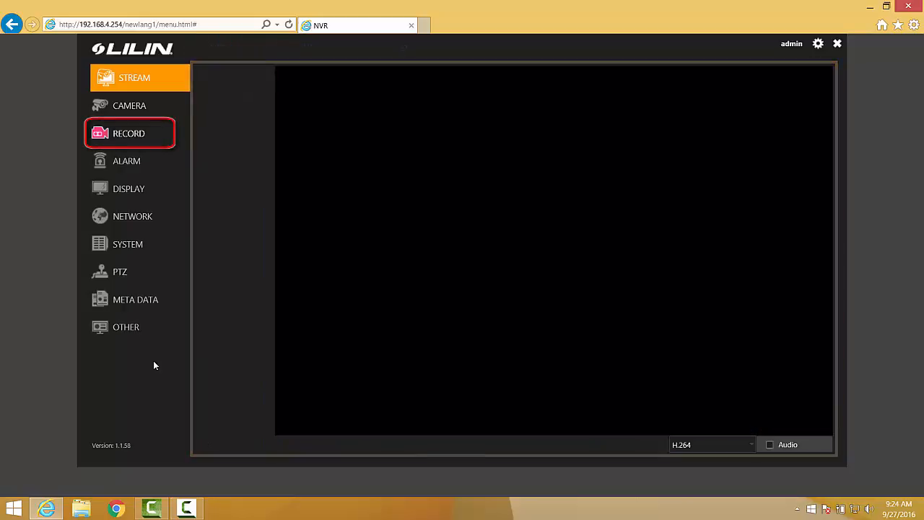
Set Post-alarm Record to 60 seconds for the cameras under Record > General and apply
click(129, 133)
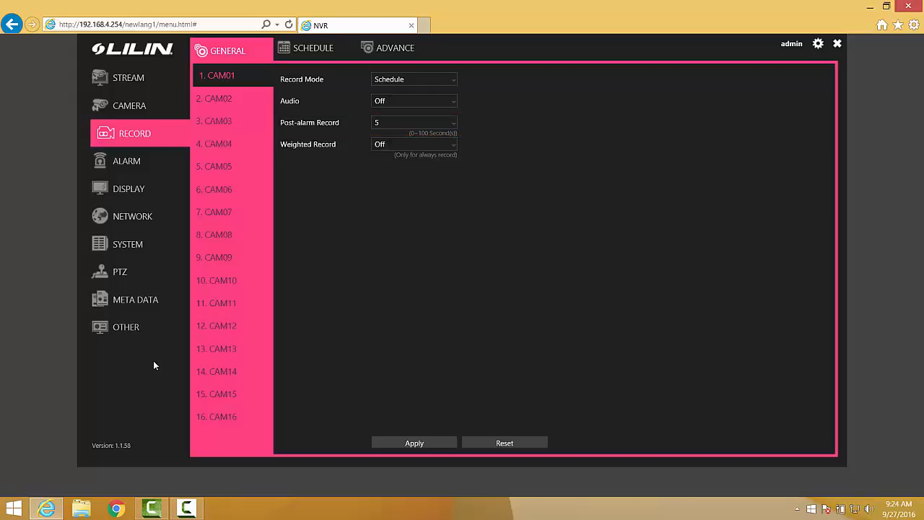
click(453, 121)
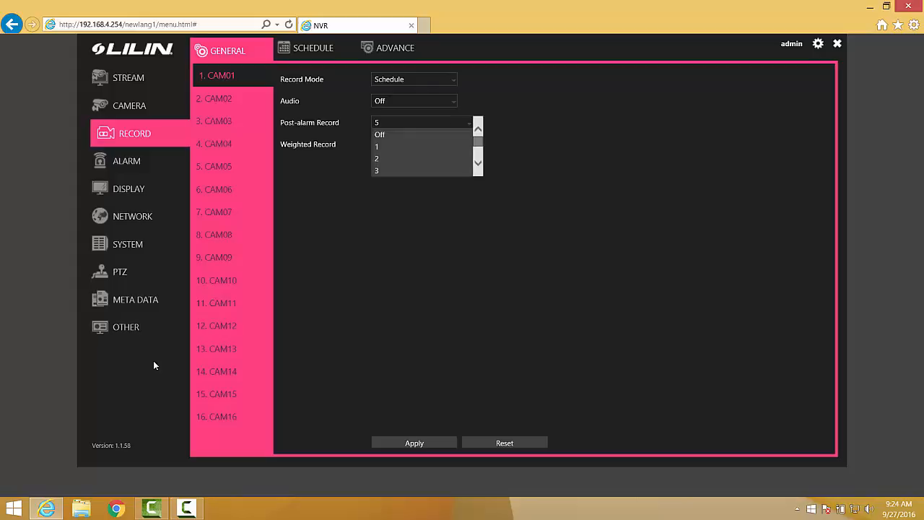
scroll(down, 3)
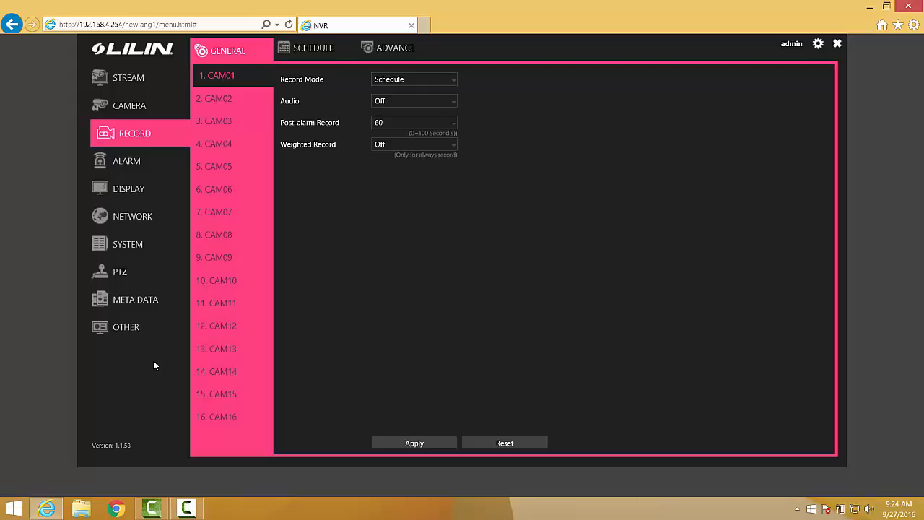
click(218, 99)
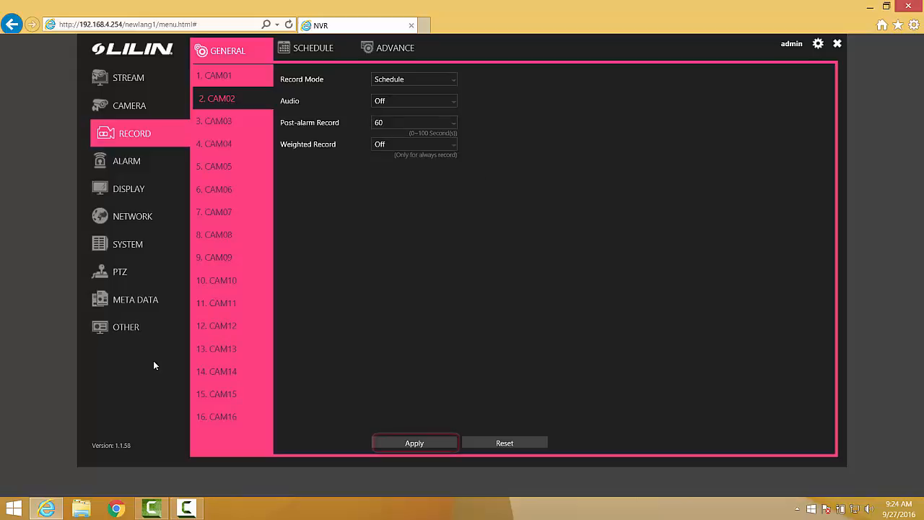
click(219, 122)
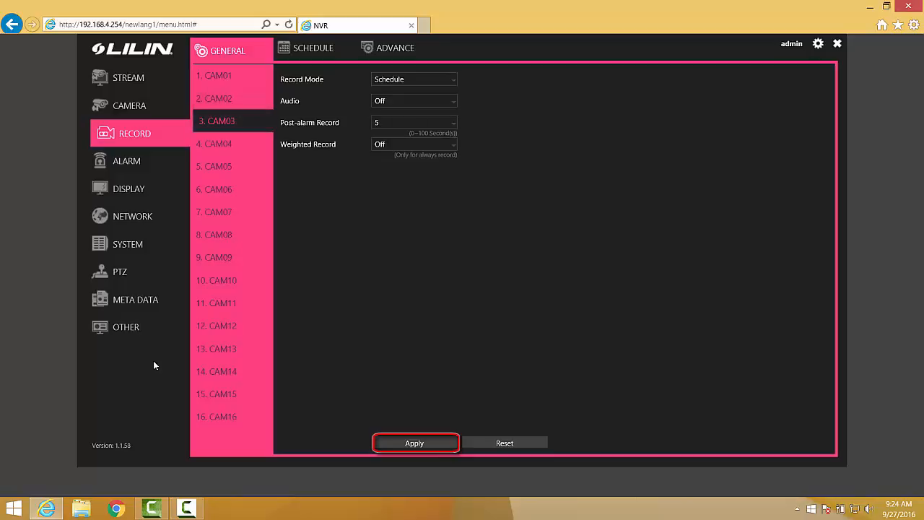
click(414, 442)
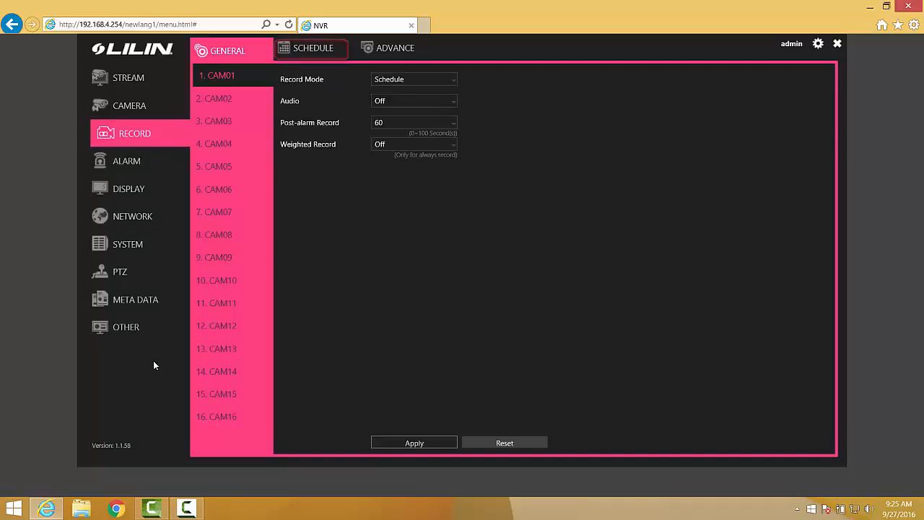
Set the weekly schedule to Alarm recording for all hours via Apply All and save
click(312, 47)
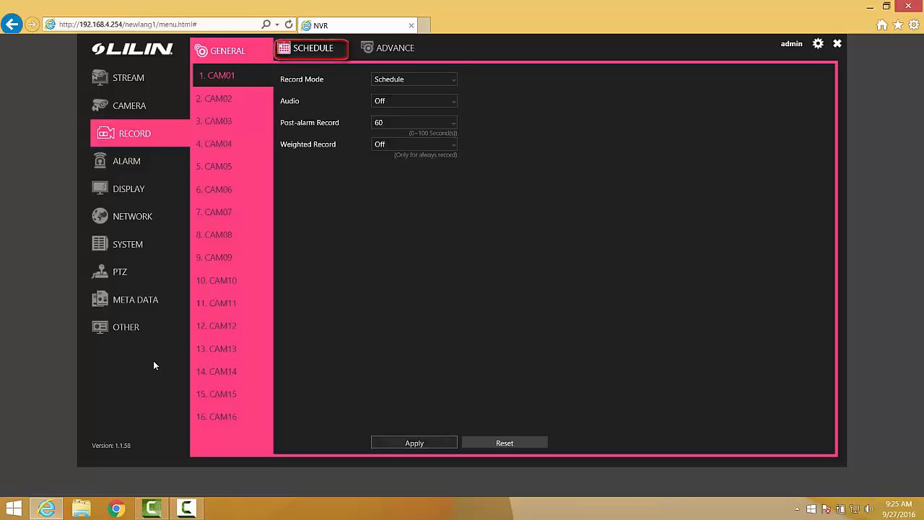
click(313, 48)
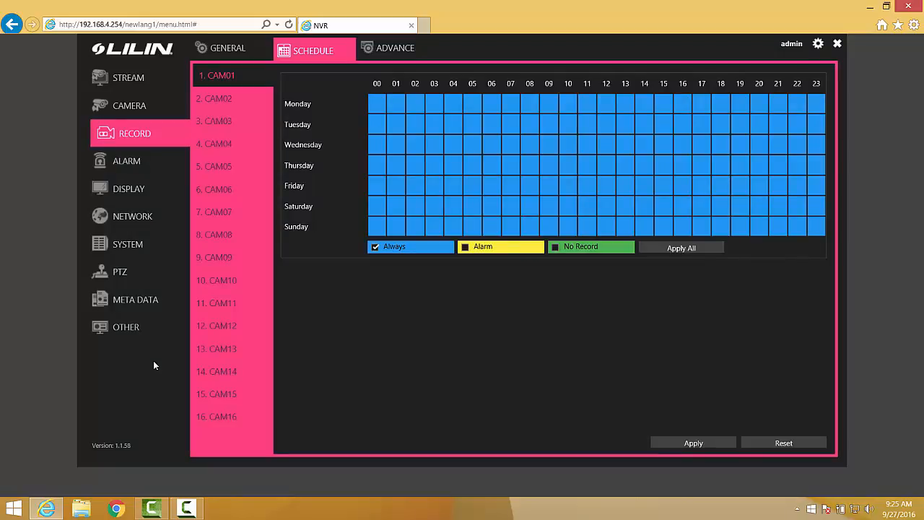
click(466, 247)
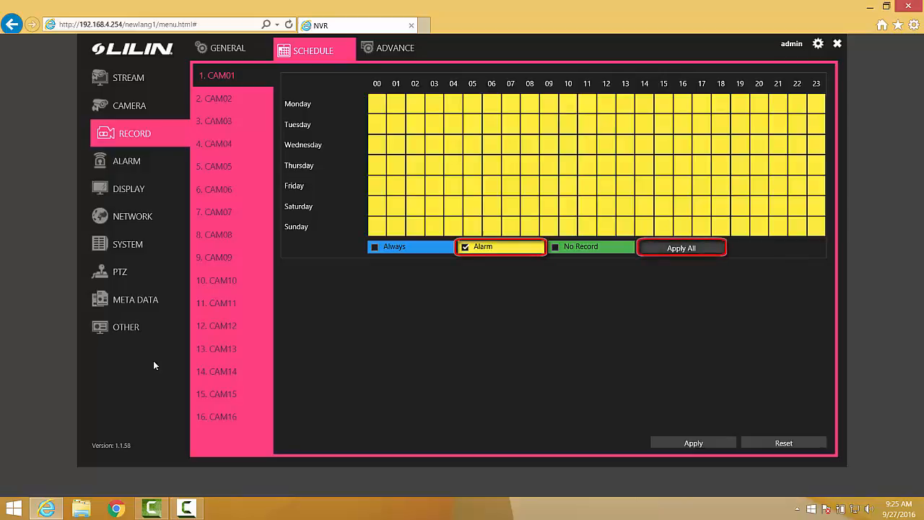
click(218, 98)
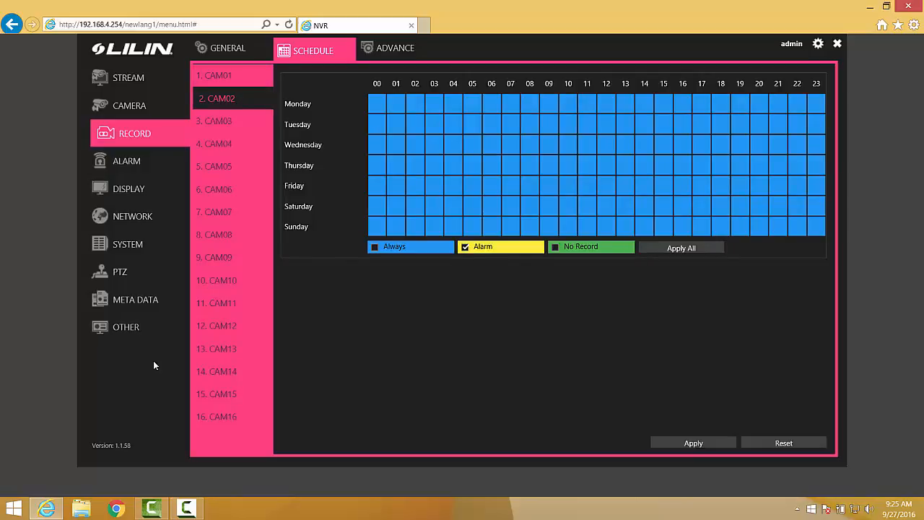
click(218, 76)
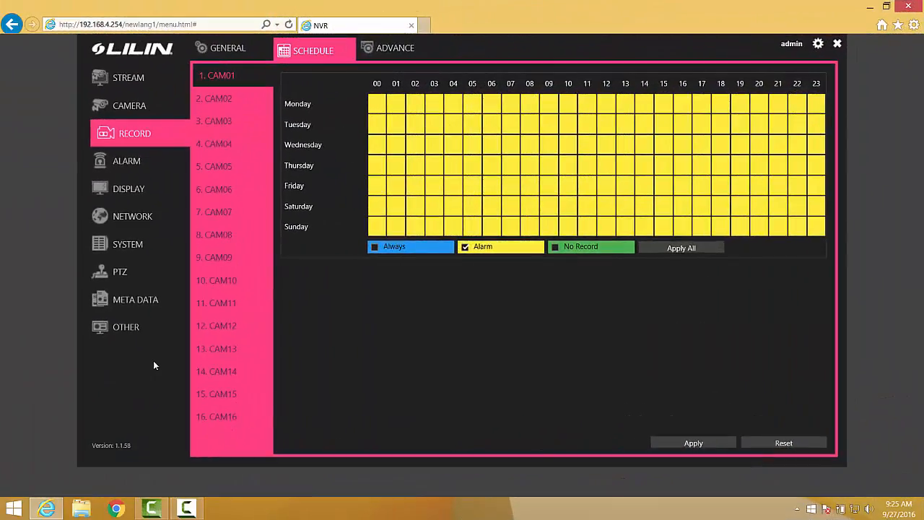
click(694, 442)
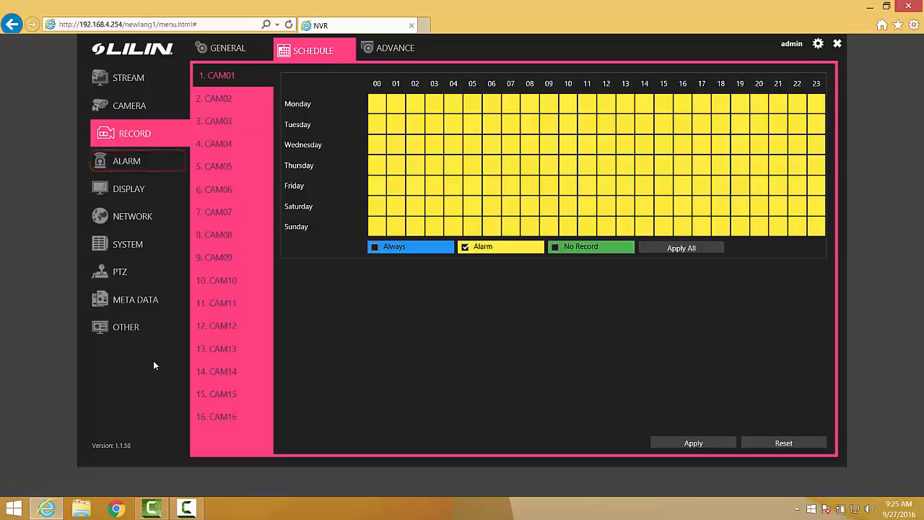
Switch Motion Enable to On with Standard sensitivity in the Alarm settings and apply
click(127, 160)
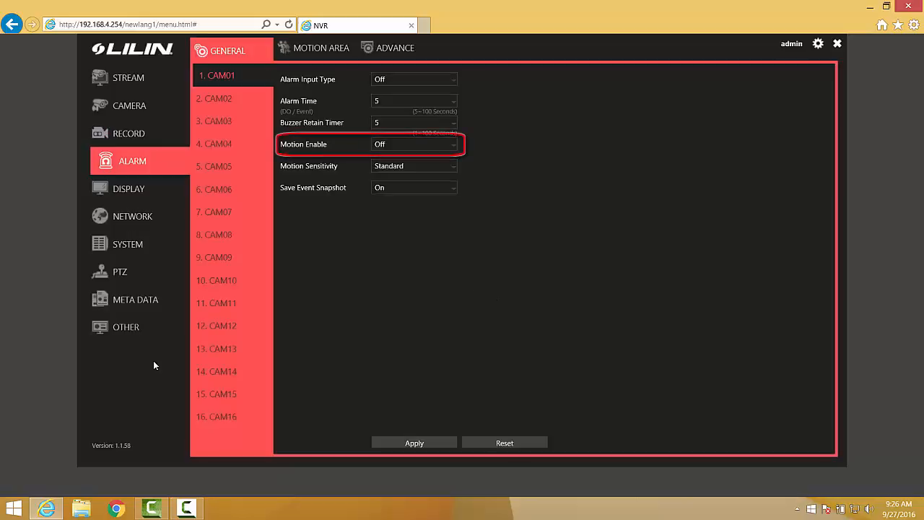
click(450, 144)
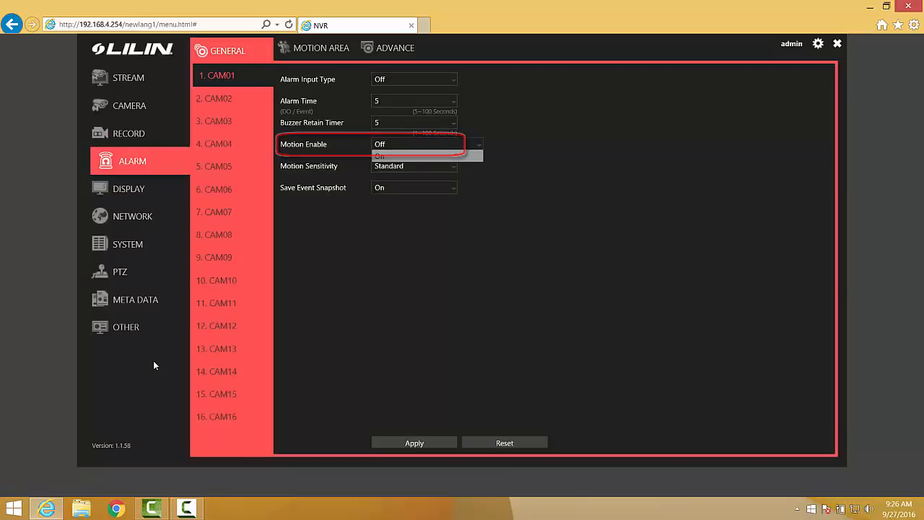
click(220, 98)
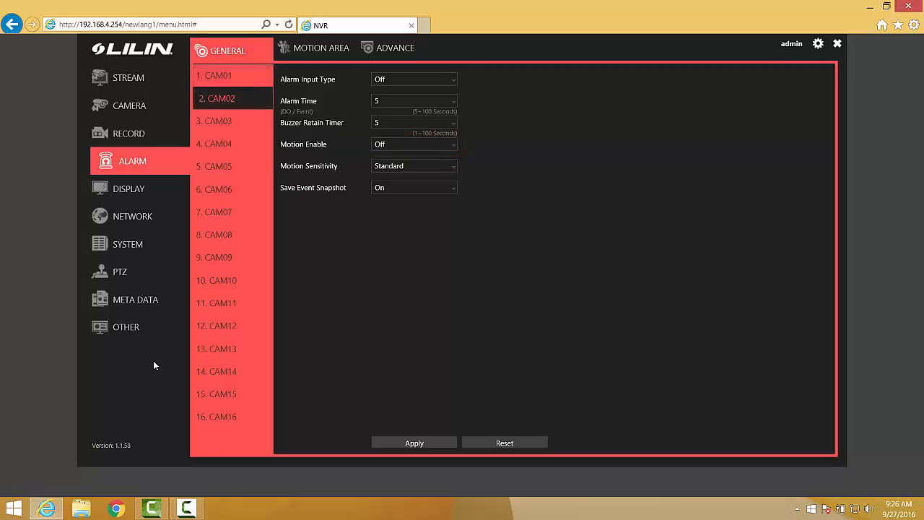
click(413, 144)
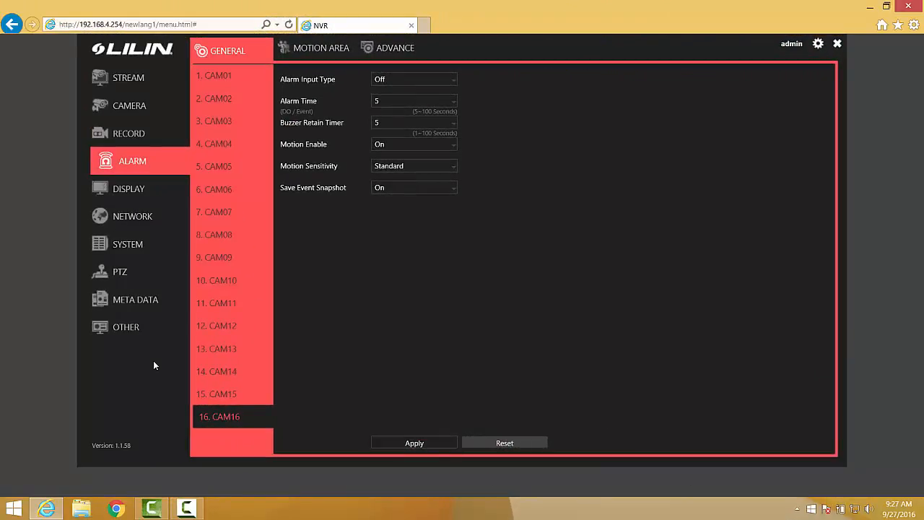
click(413, 442)
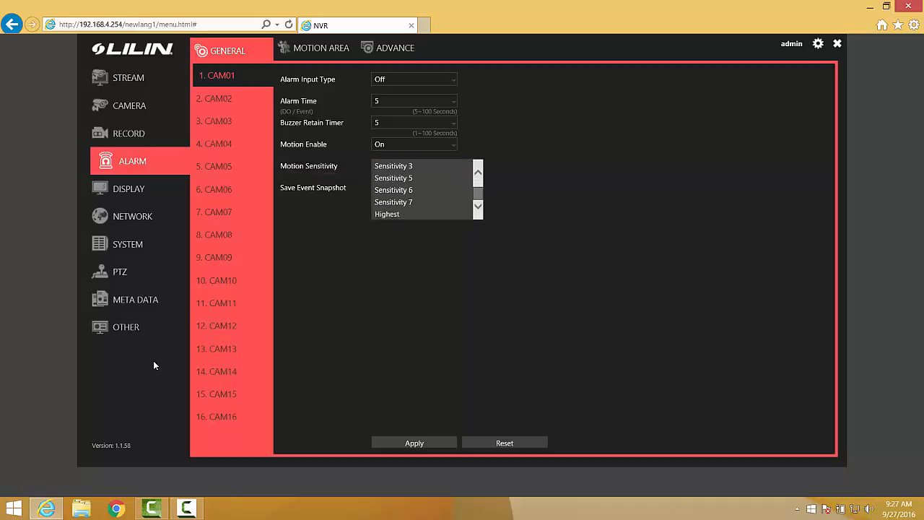
click(413, 165)
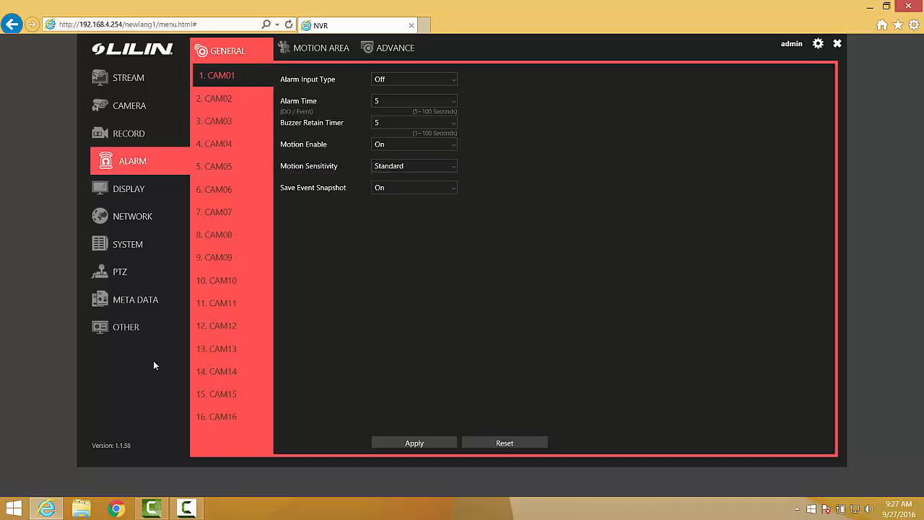
Review the full-frame Motion Area grid for CAM01, then return to the live streams
click(323, 48)
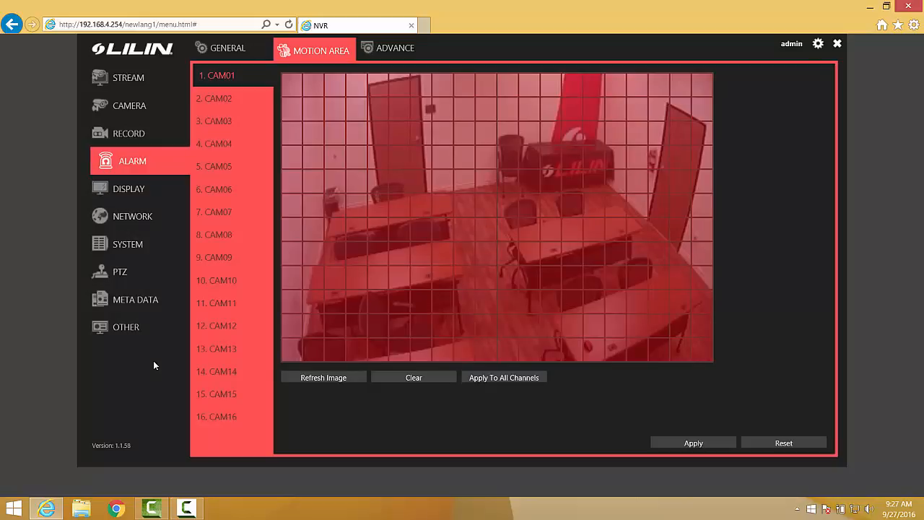
click(682, 110)
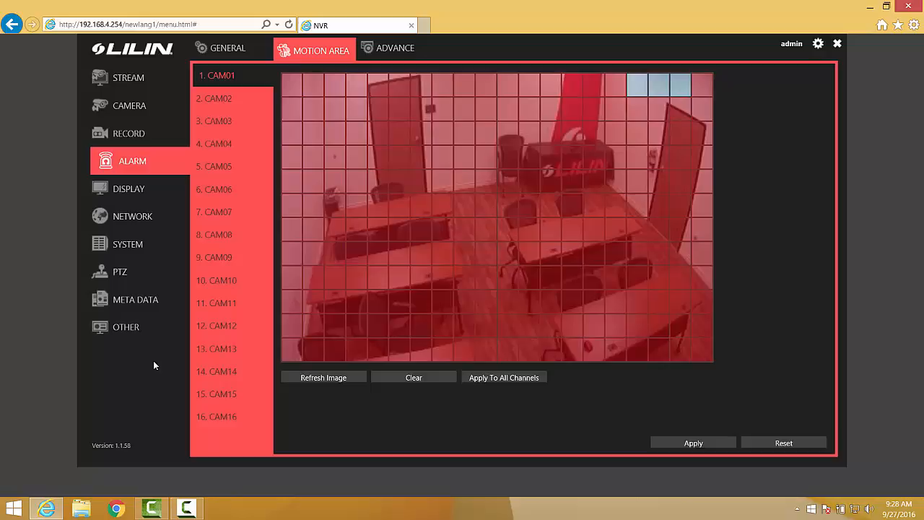
click(693, 442)
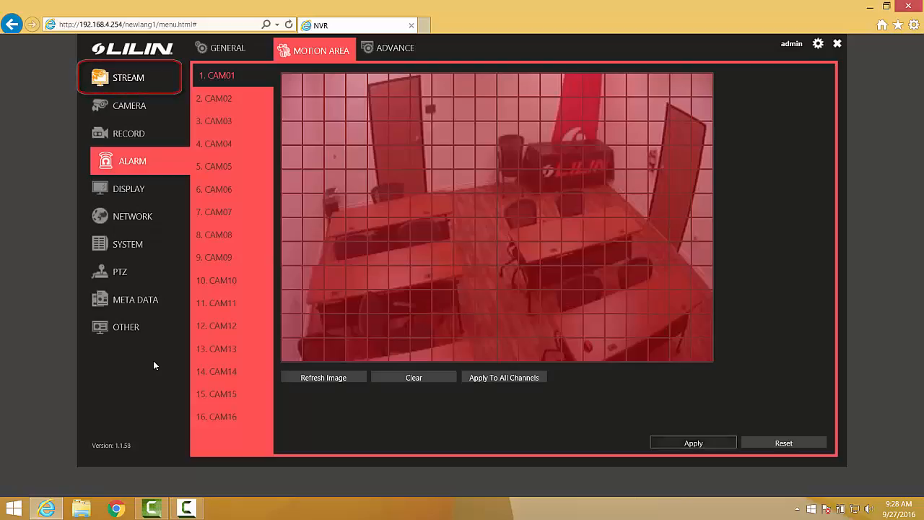
click(133, 78)
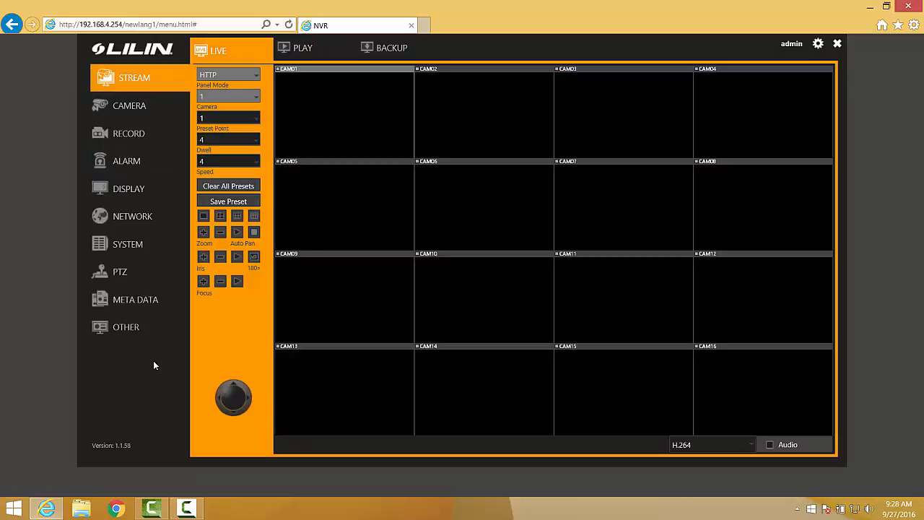